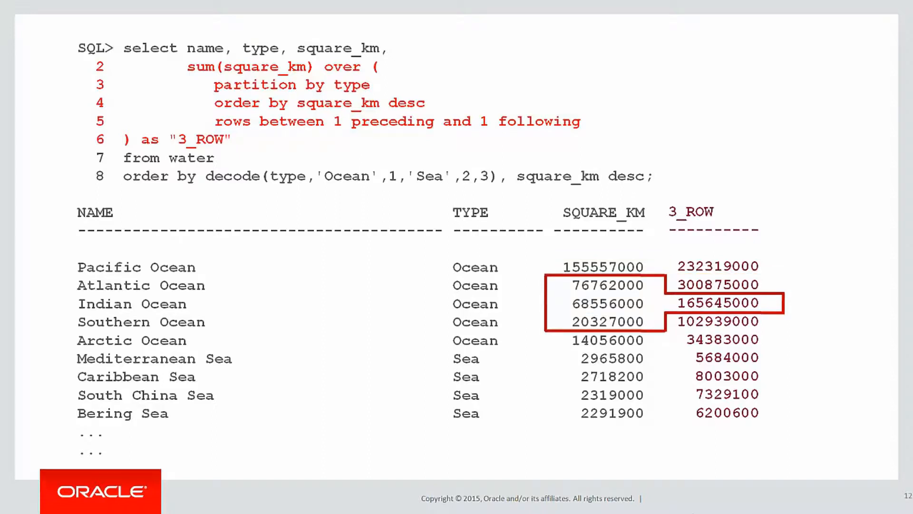
Advance to the ocean and sea areas slide with the Arctic Ocean row highlighted.
key("Right")
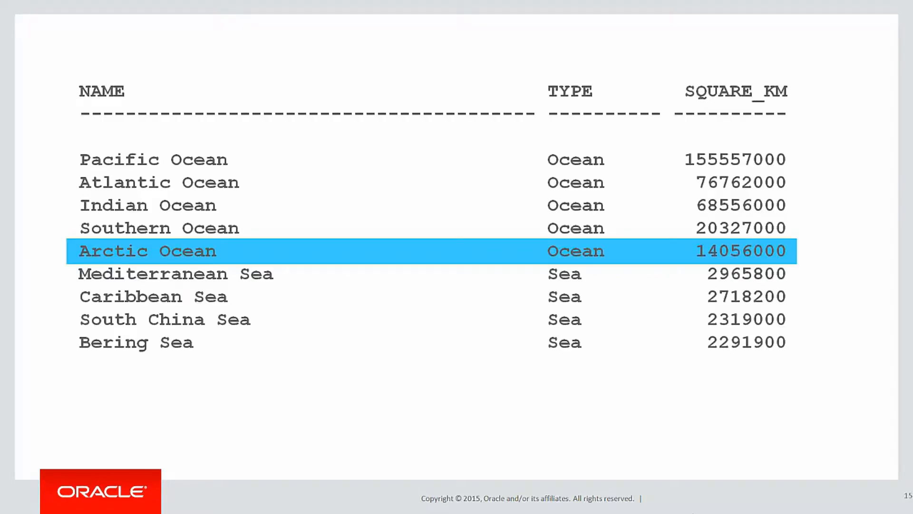